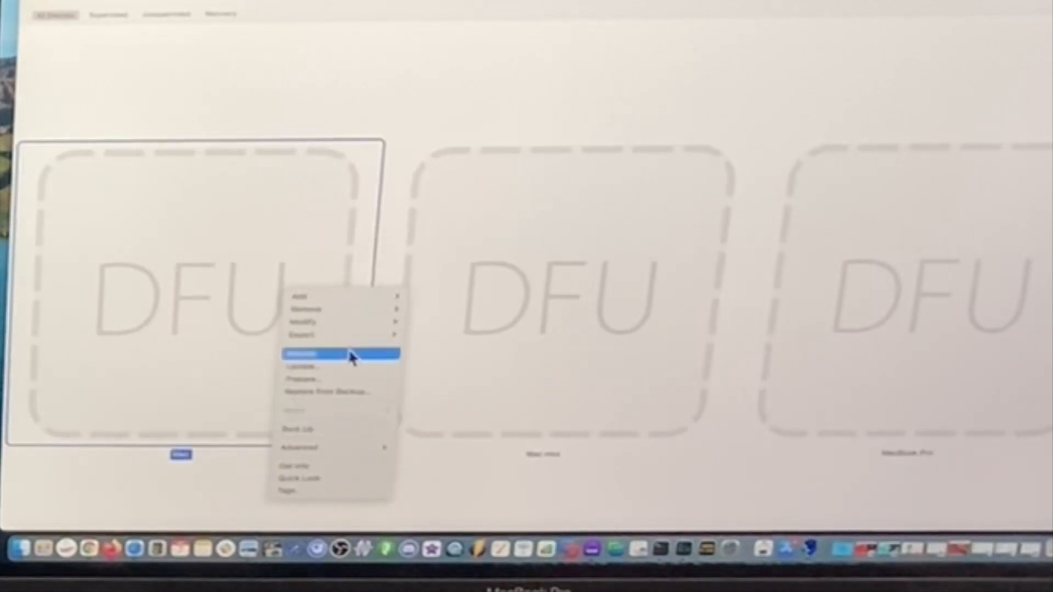
{"action": "mouse_move", "coordinate": [370, 440]}
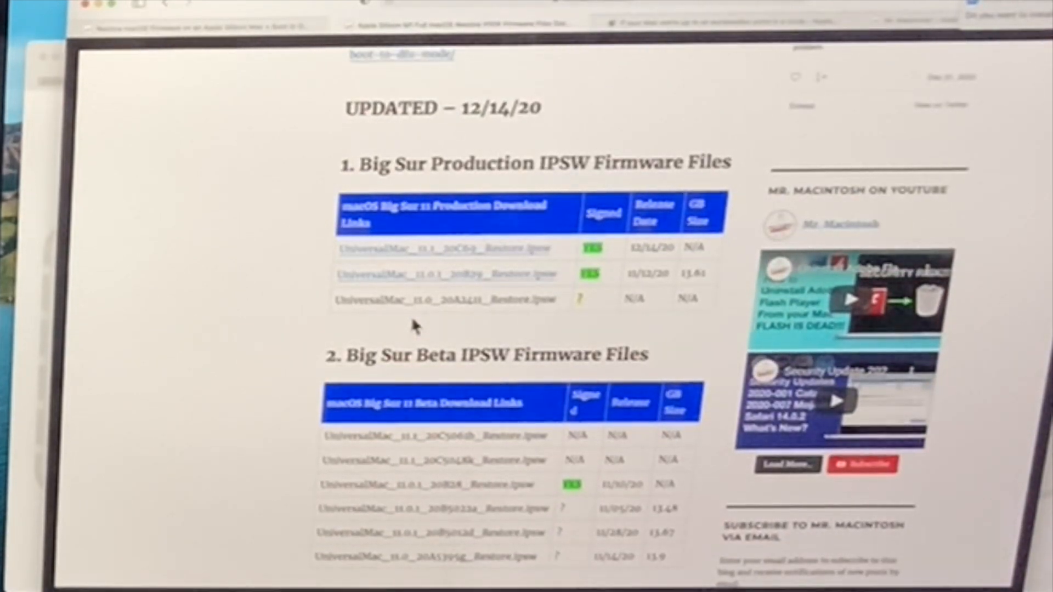
{"action": "mouse_move", "coordinate": [444, 286]}
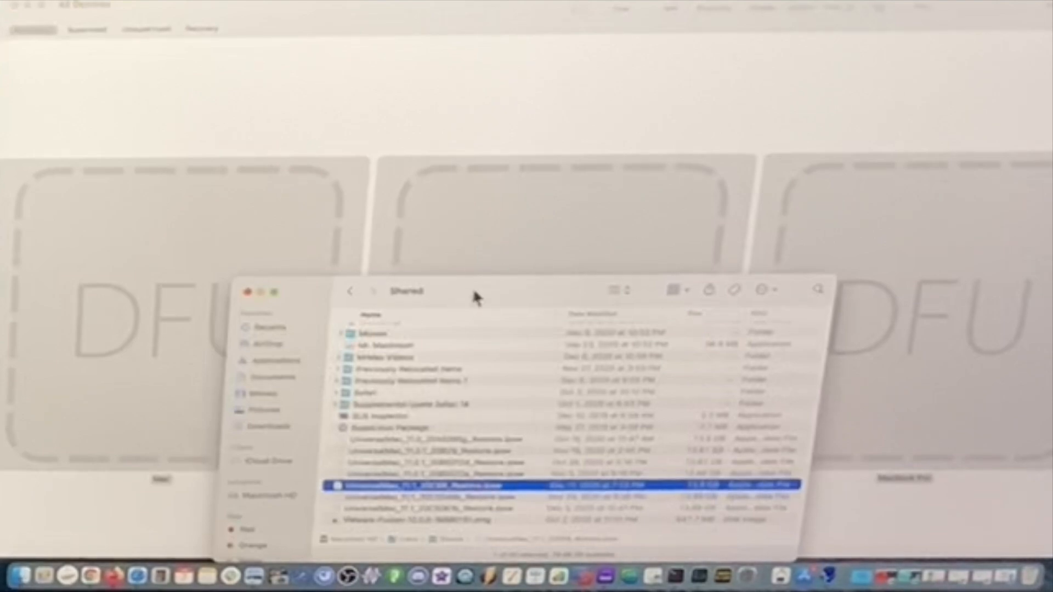
Move the Shared folder window aside and drop UniversalMac 11.1 Restore.ipsw onto the three DFU Macs.
{"action": "left_click_drag", "start_coordinate": [477, 295], "coordinate": [873, 322]}
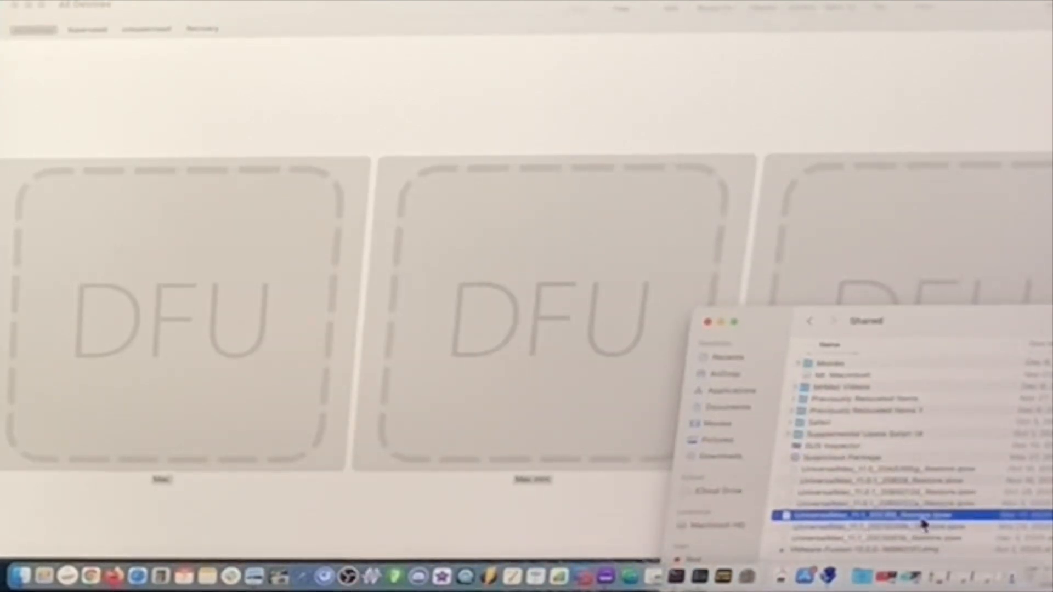
{"action": "left_click_drag", "start_coordinate": [873, 515], "coordinate": [564, 262]}
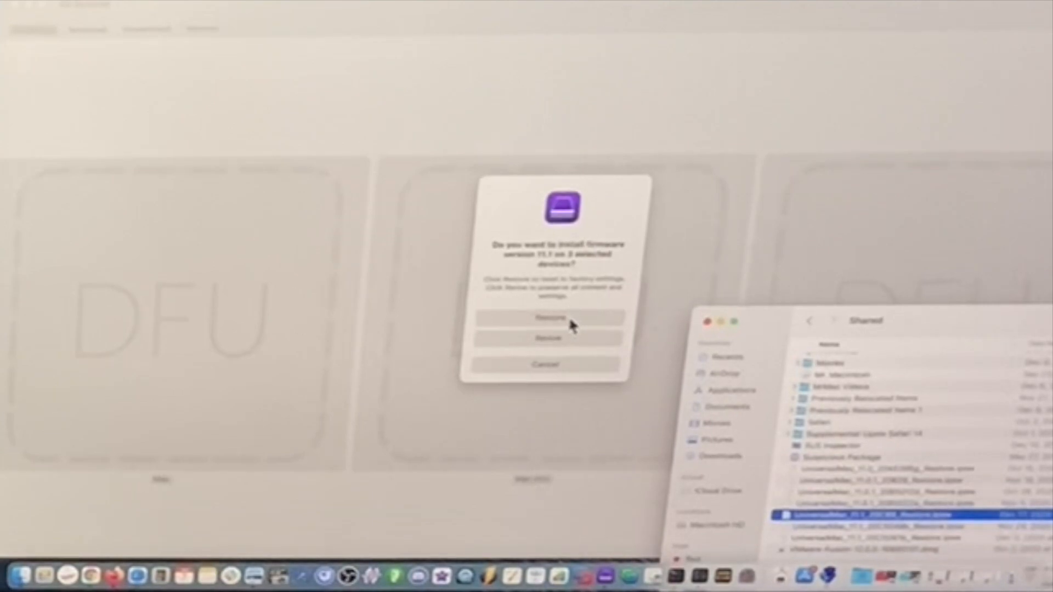
Confirm Restore so the system restore of firmware 11.1 begins on 3 devices.
{"action": "left_click", "coordinate": [551, 318]}
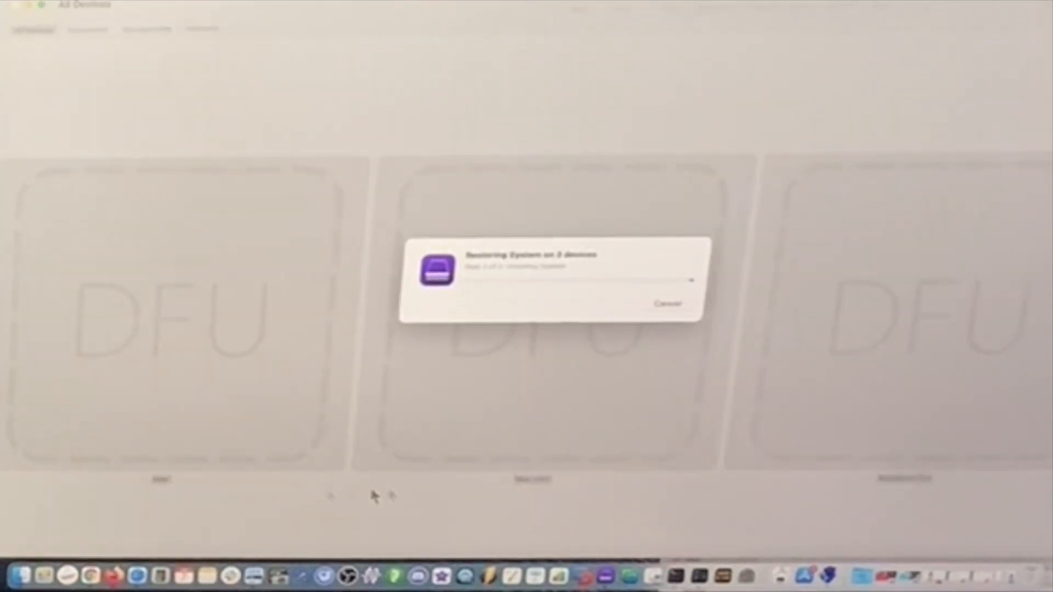